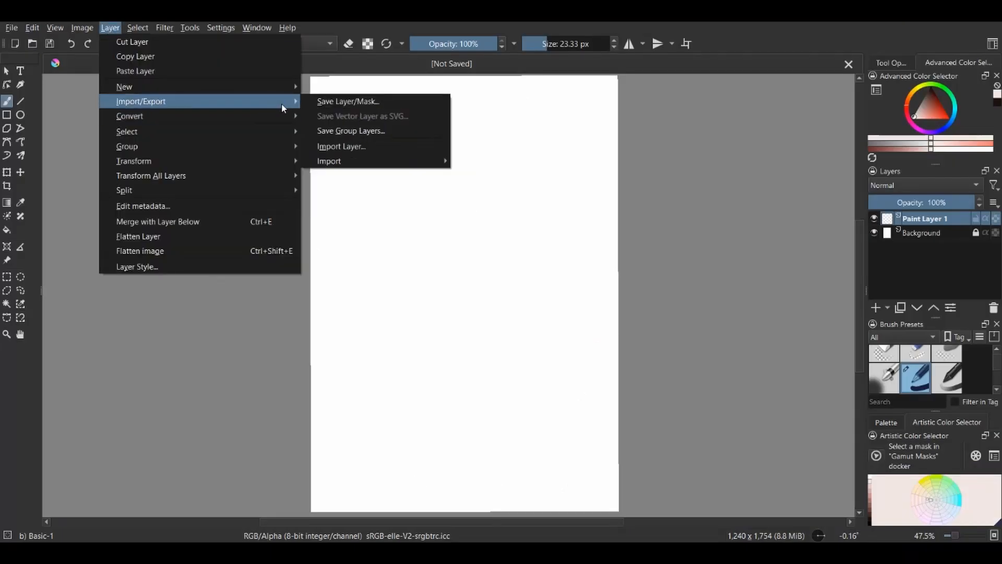
- Import the portrait photo as a layer and transform it to span the canvas width
left_click(340, 146)
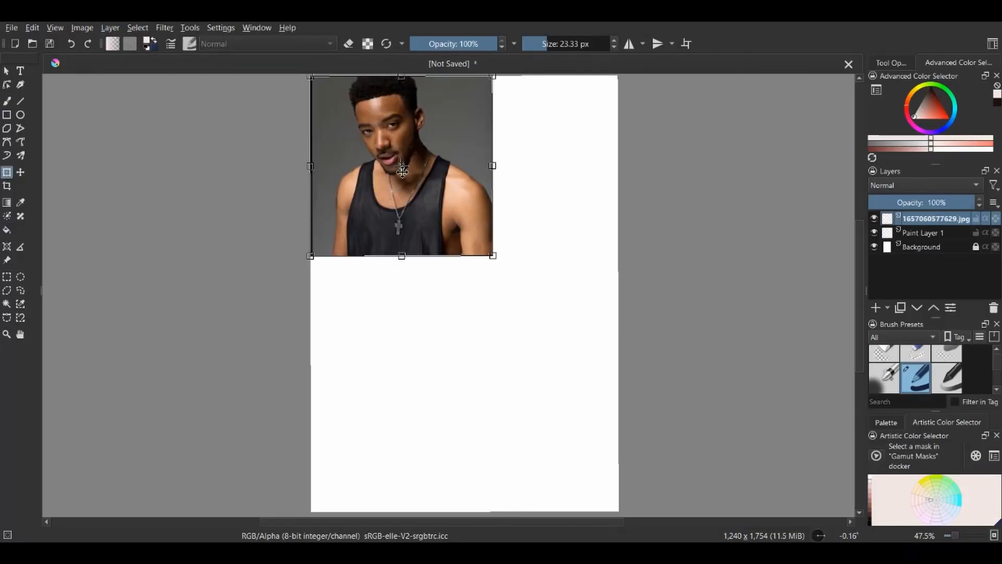
mouse_move(452, 235)
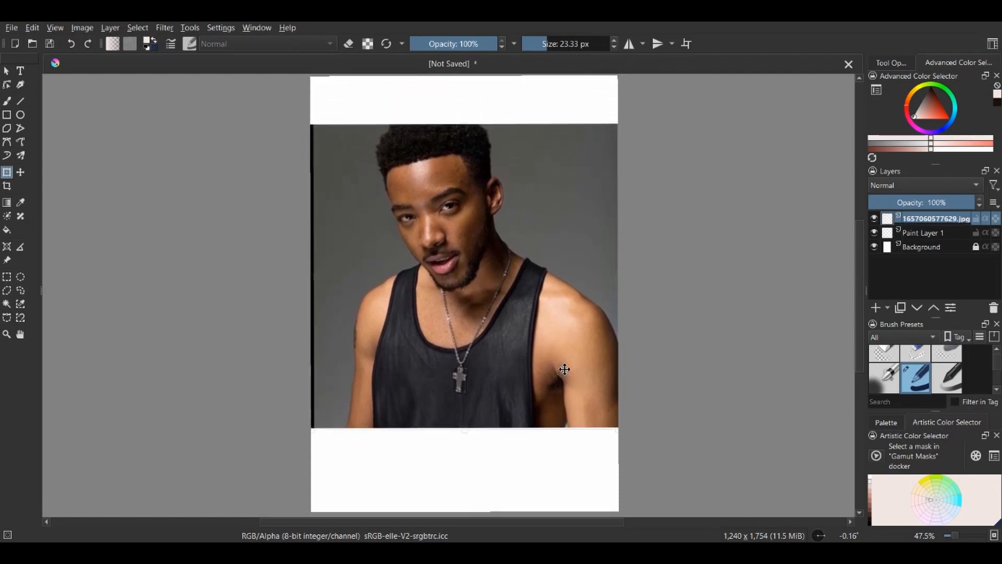
left_click(7, 115)
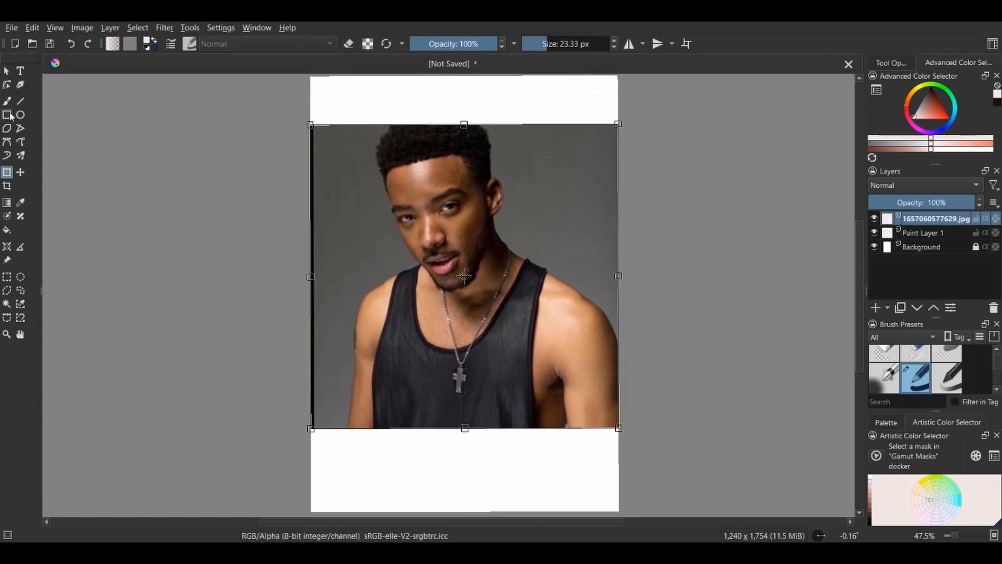
left_click(71, 43)
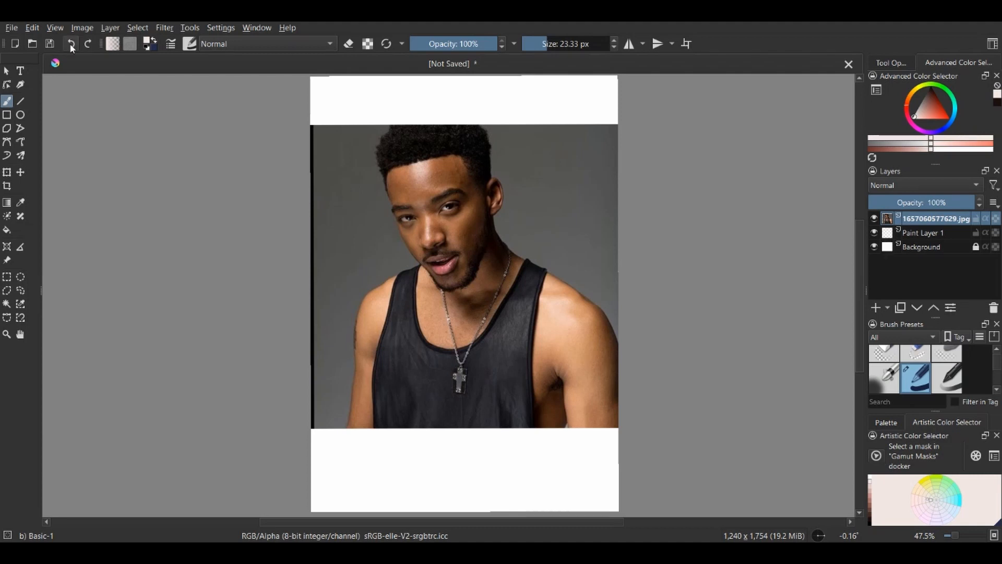
- Resize the canvas height to 1354 px via Image > Resize Canvas
left_click(81, 28)
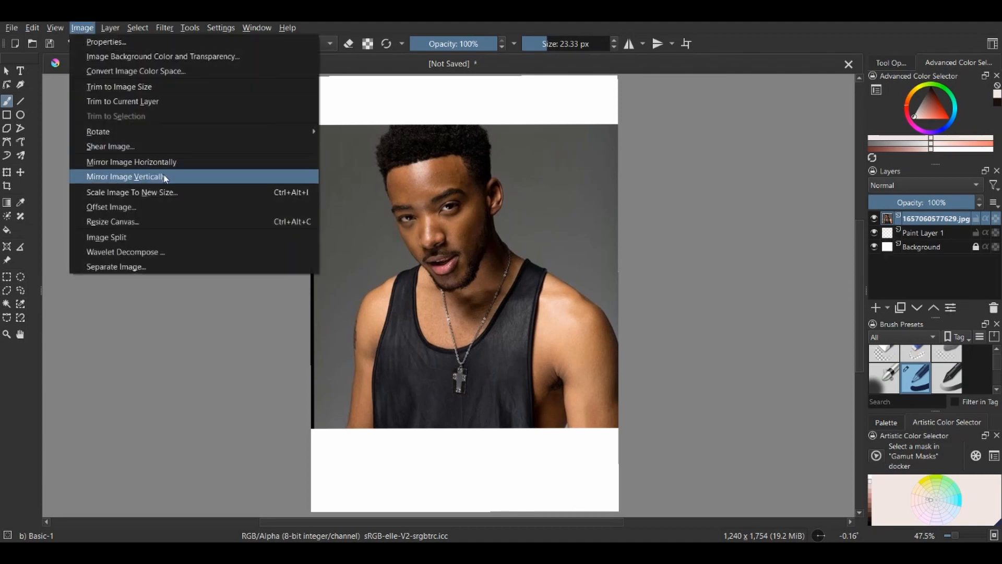
left_click(112, 221)
type("1554")
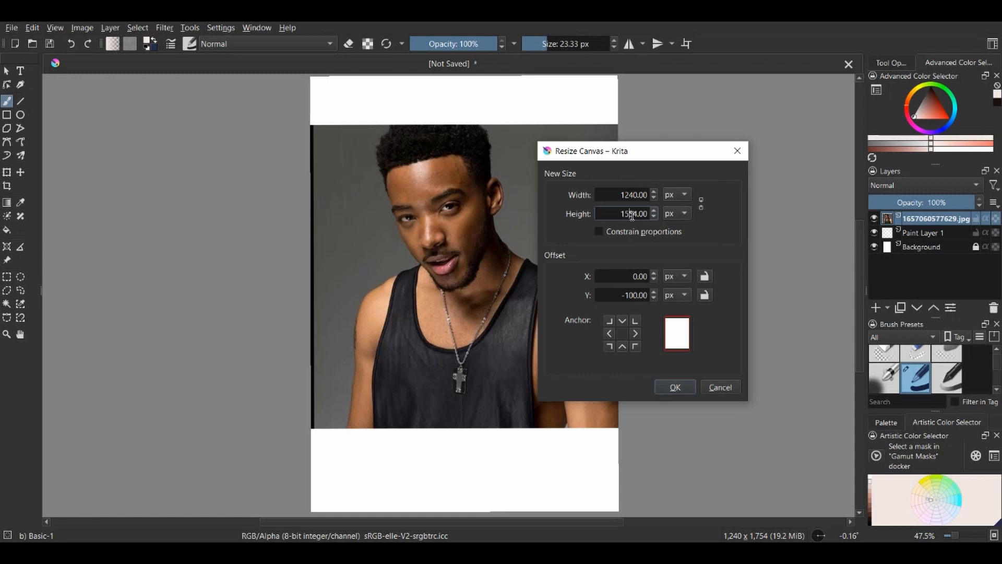
left_click(654, 298)
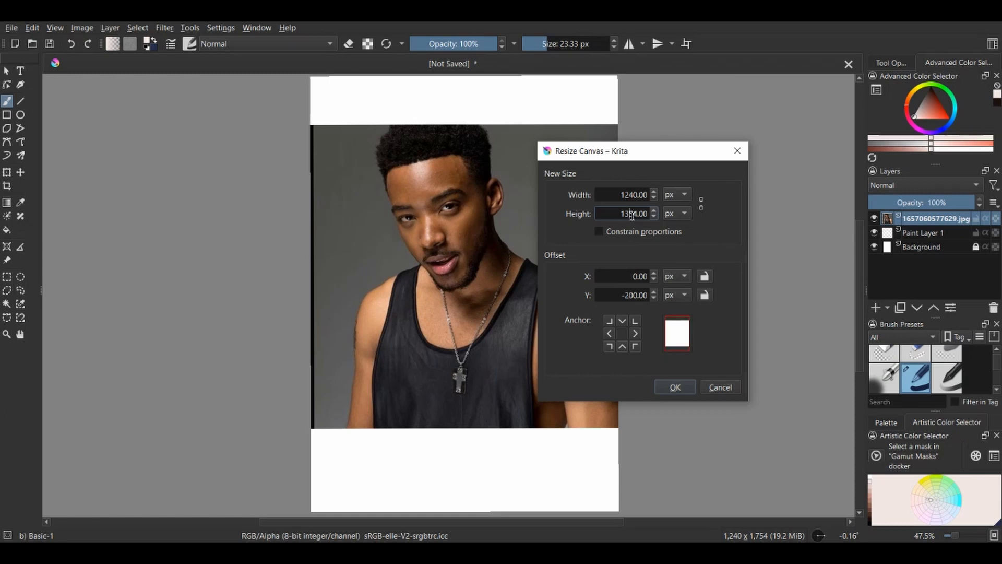
left_click(675, 386)
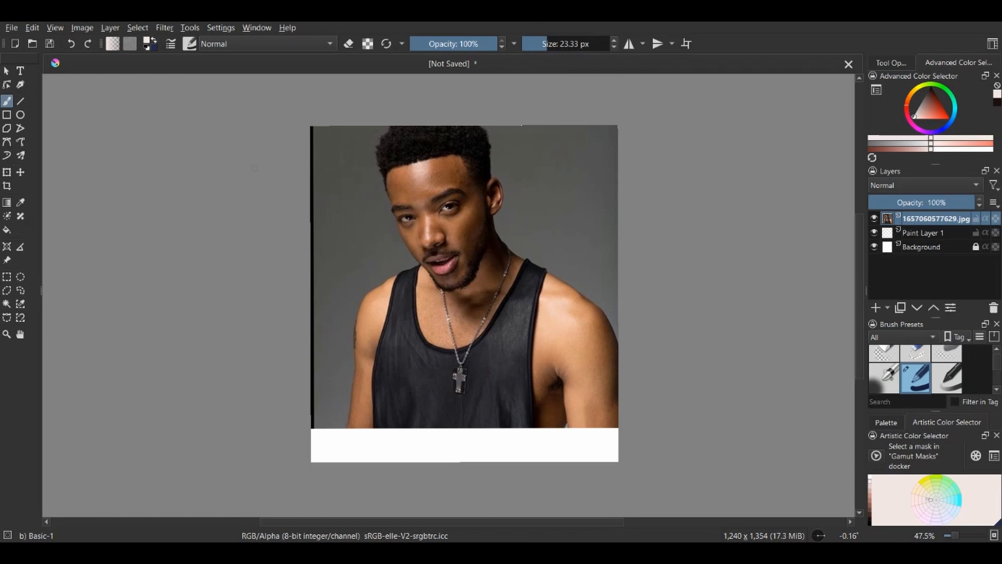
- Reposition the photo within the resized canvas and confirm Scale Image To New Size
left_click(7, 172)
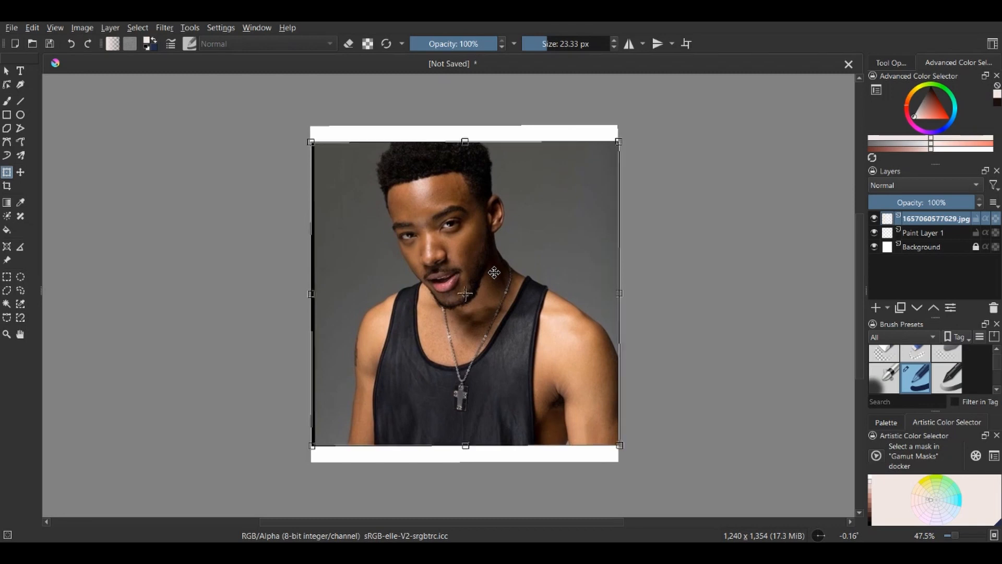
left_click(7, 100)
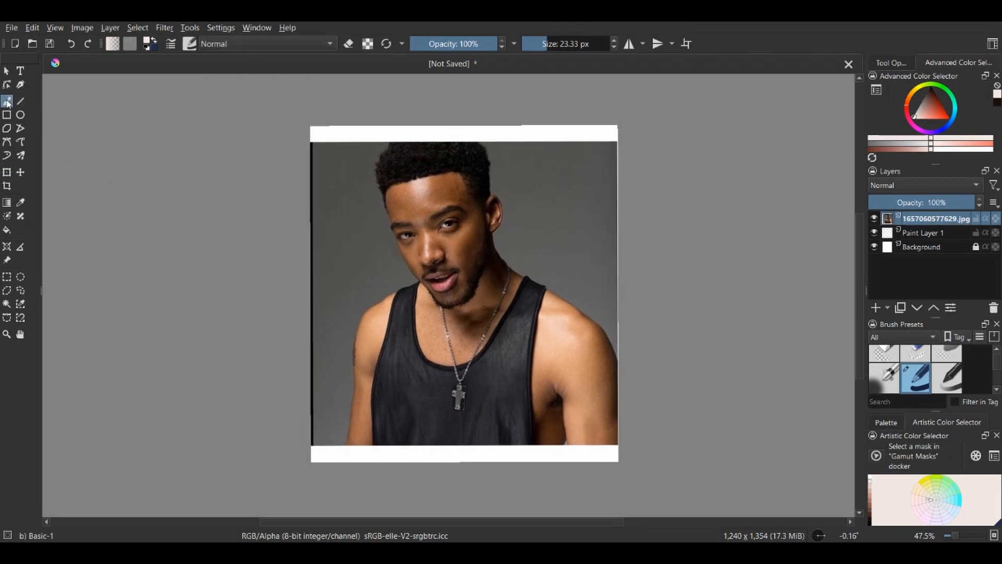
left_click(81, 27)
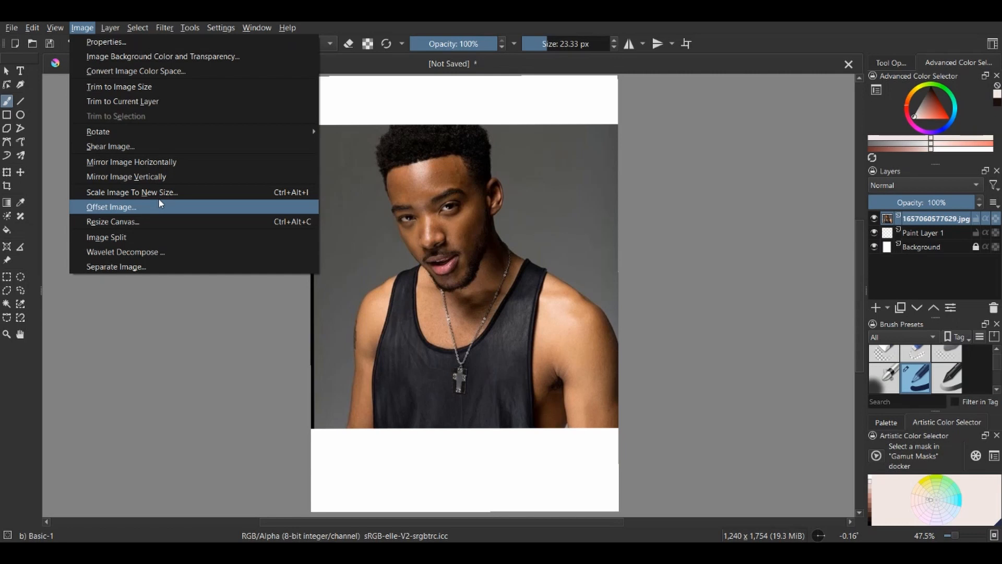
left_click(132, 192)
type("1054")
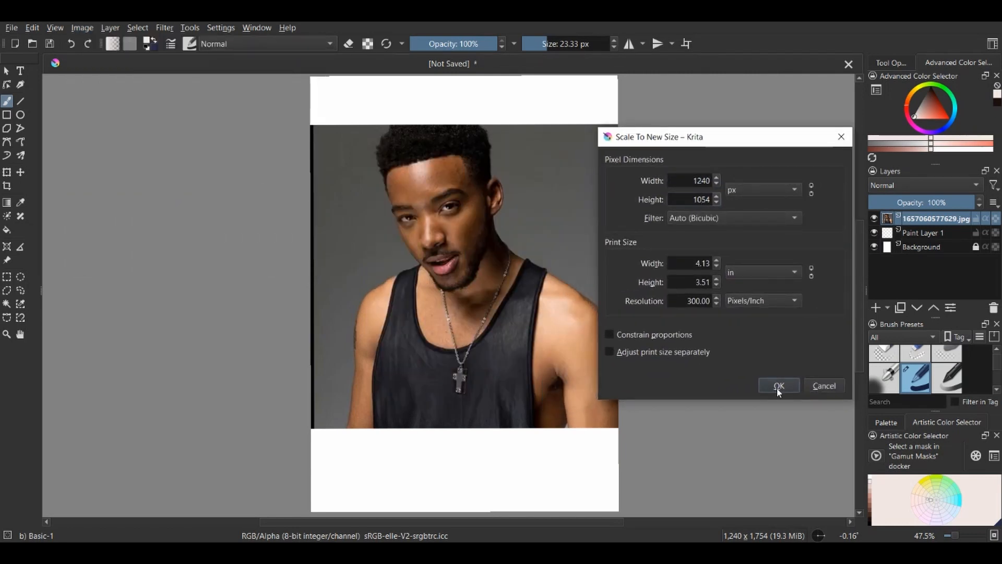
left_click(779, 386)
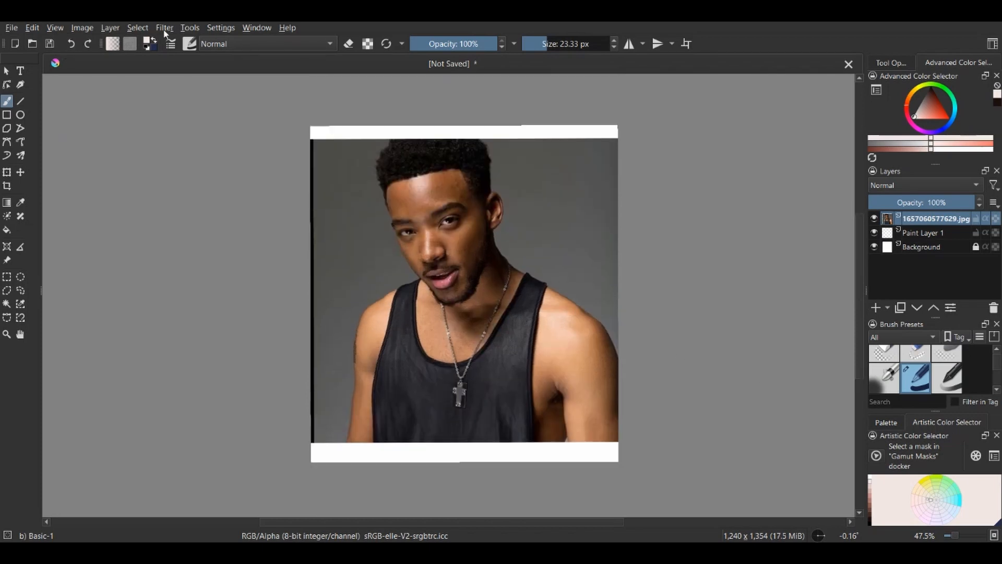
left_click(163, 28)
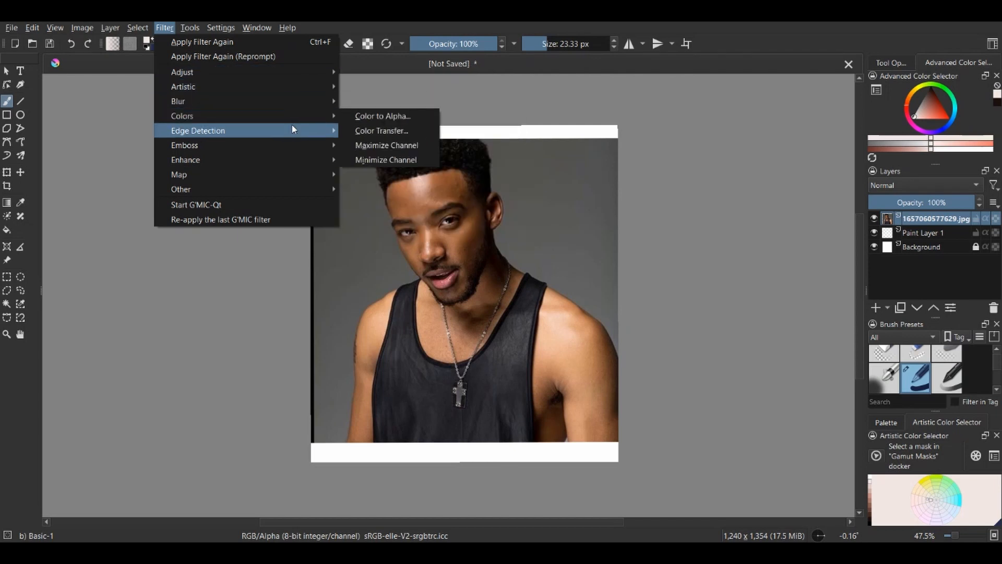
mouse_move(180, 189)
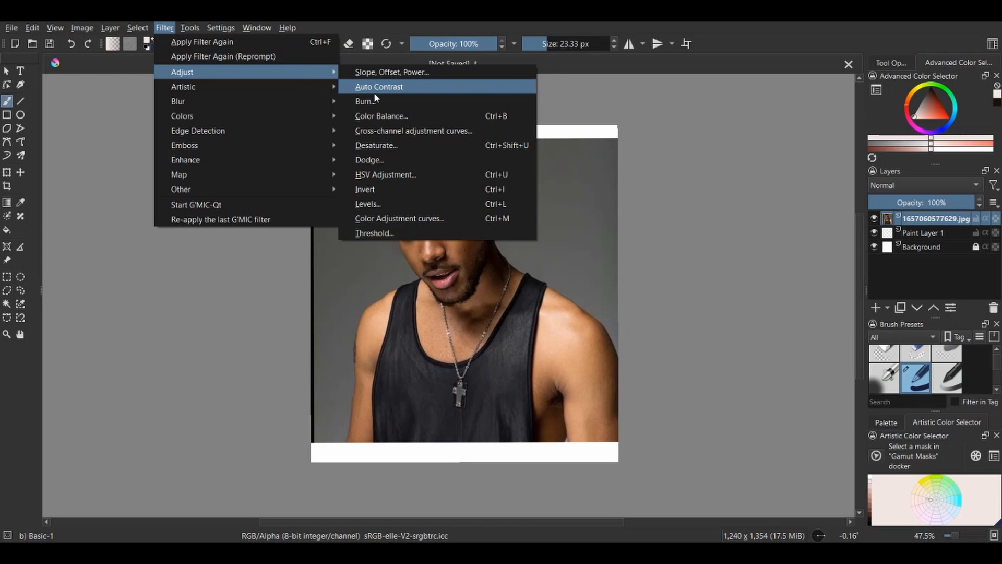
left_click(382, 116)
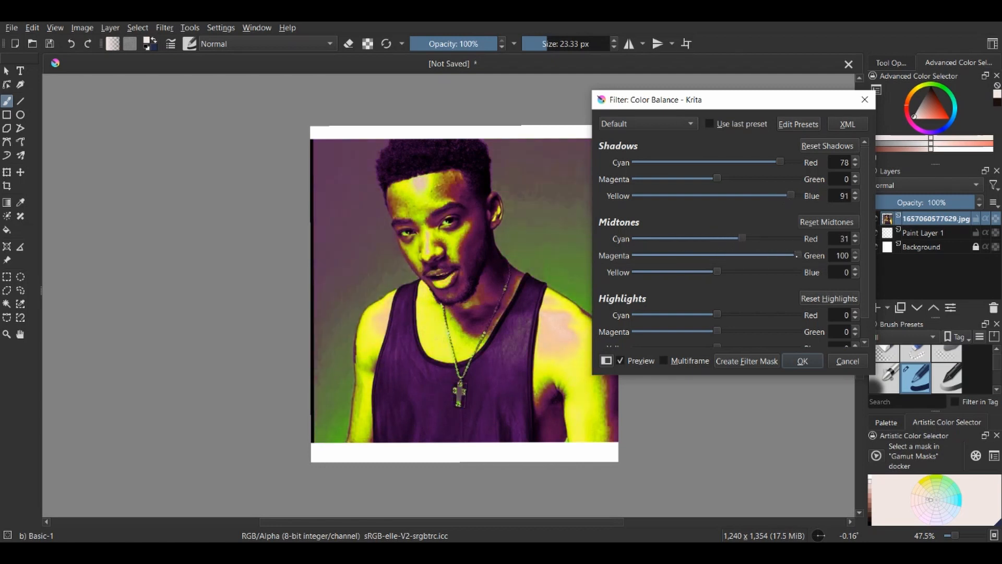
left_click(846, 360)
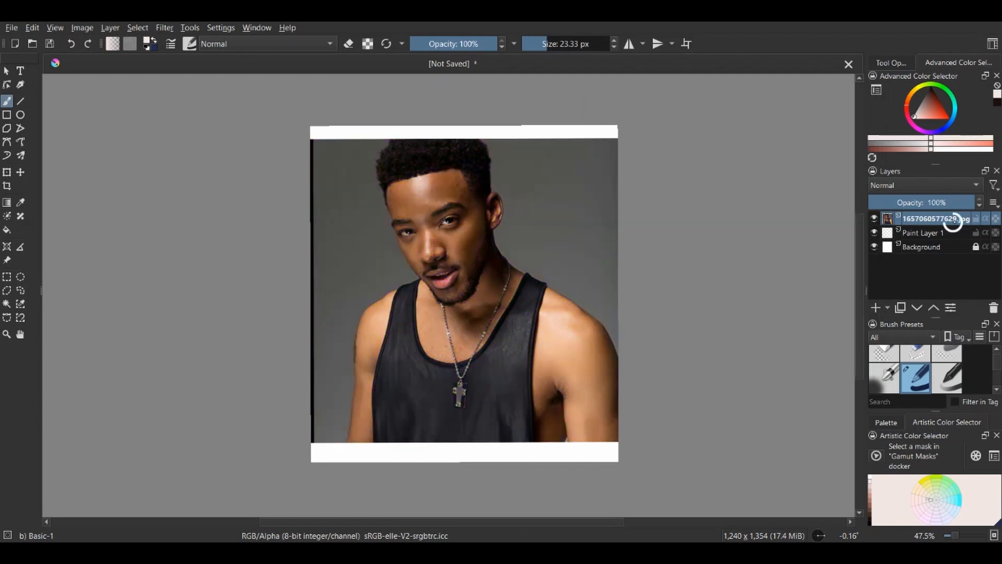
- Add a filter mask to the photo layer and preview desaturate and colour balance with lowered shadow blue
right_click(937, 218)
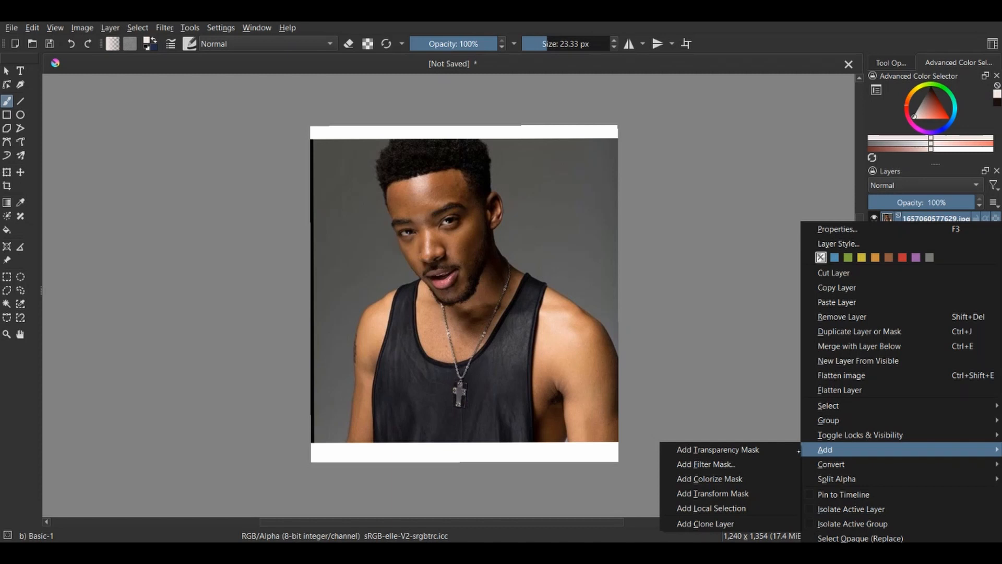
left_click(706, 463)
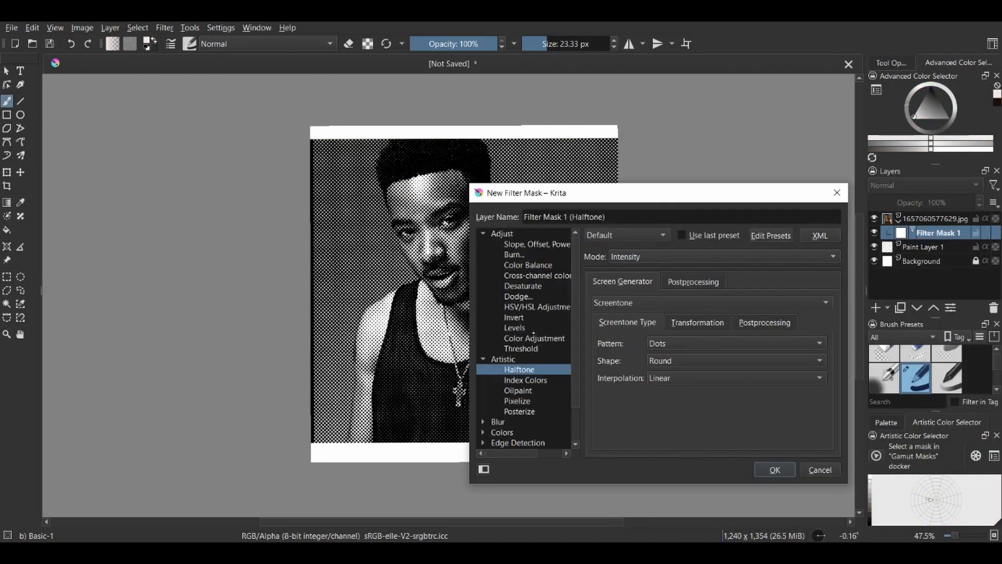
left_click(523, 286)
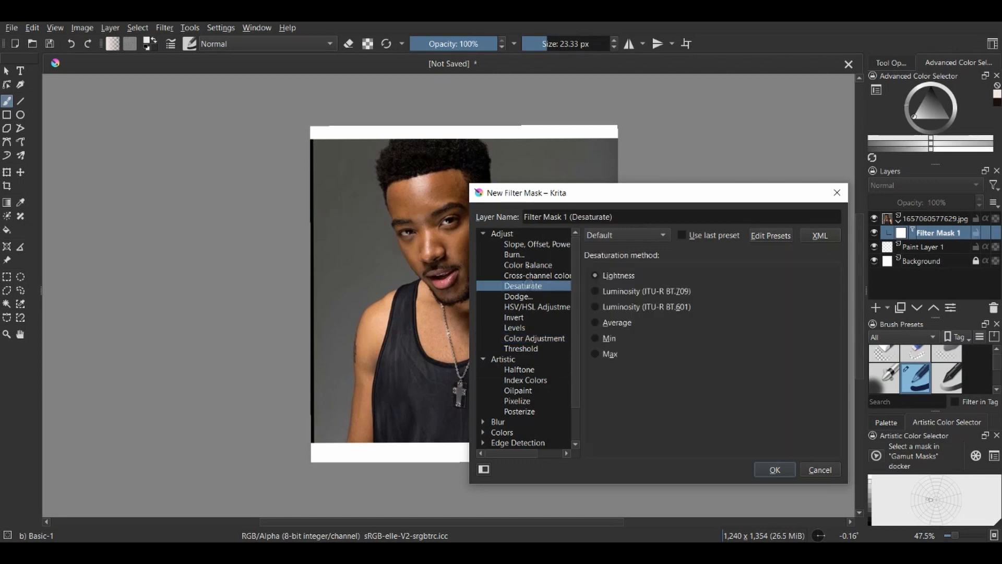
left_click(528, 264)
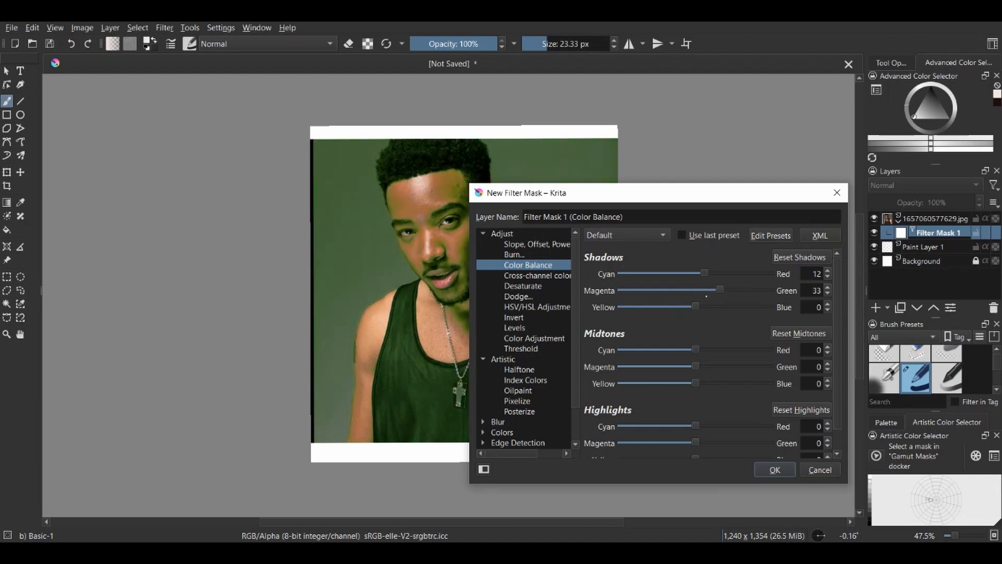
left_click(825, 310)
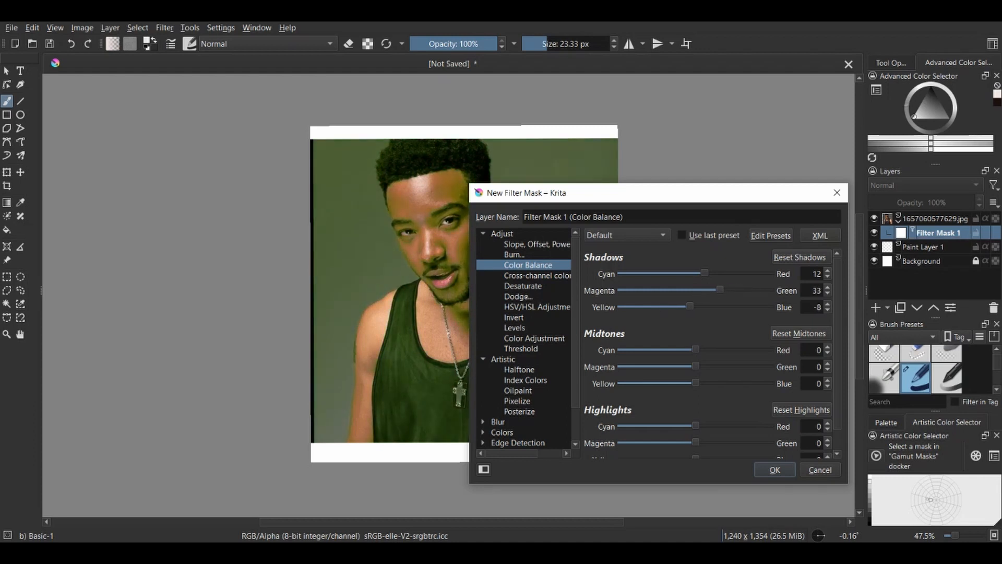
- Preview desaturate (BT.601 then lightness), dodge, invert and colour to alpha on the mask
left_click(523, 286)
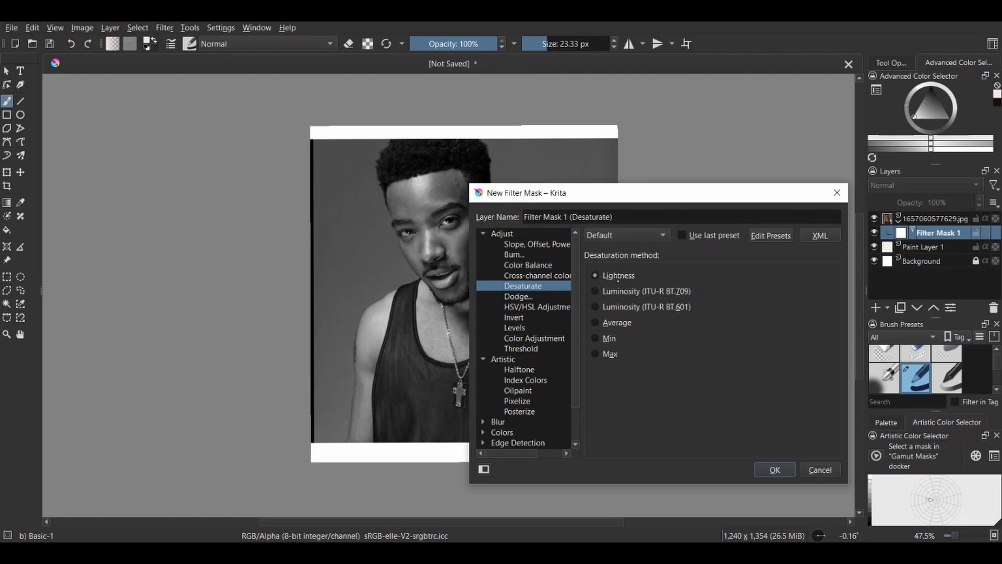
left_click(595, 306)
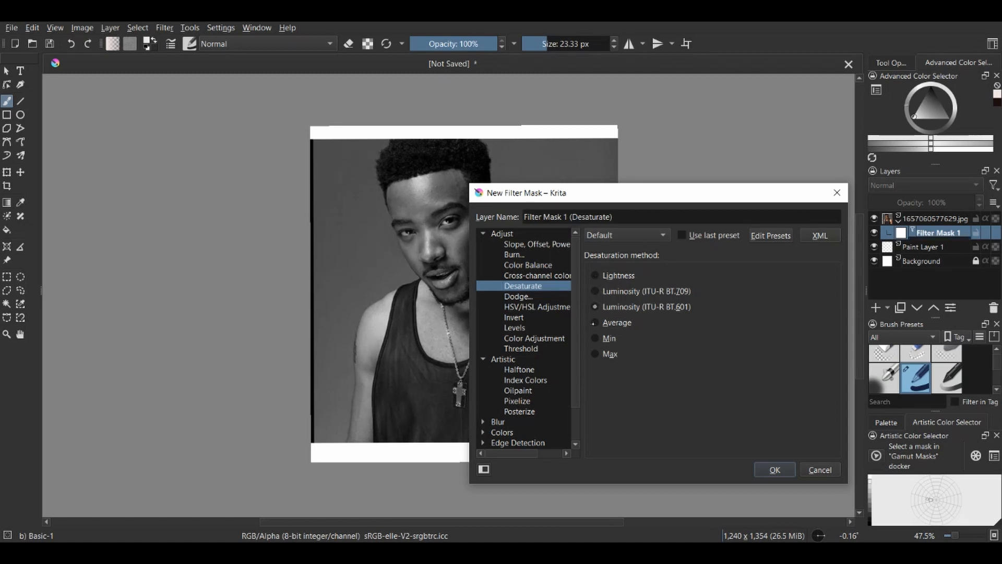
left_click(594, 274)
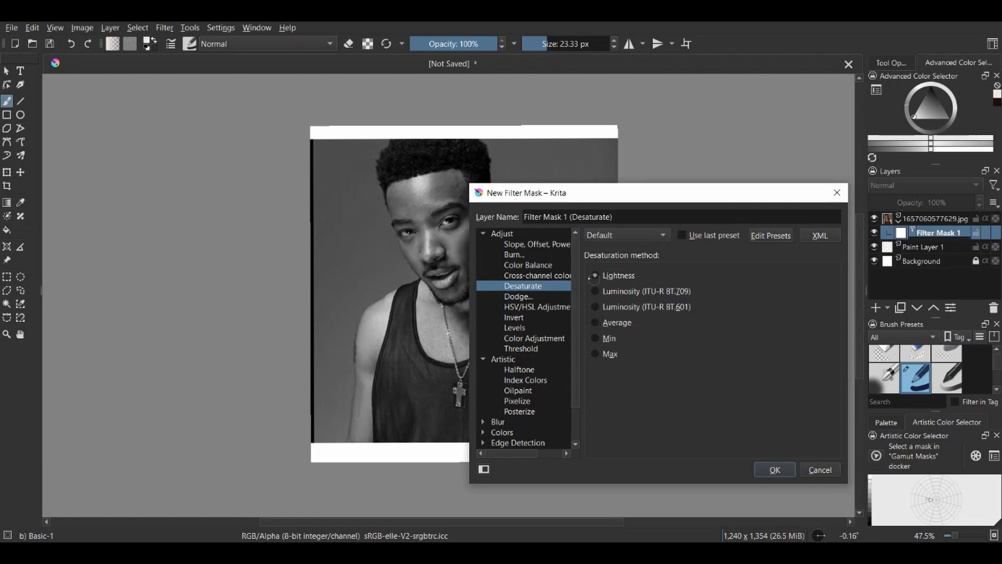
left_click(519, 295)
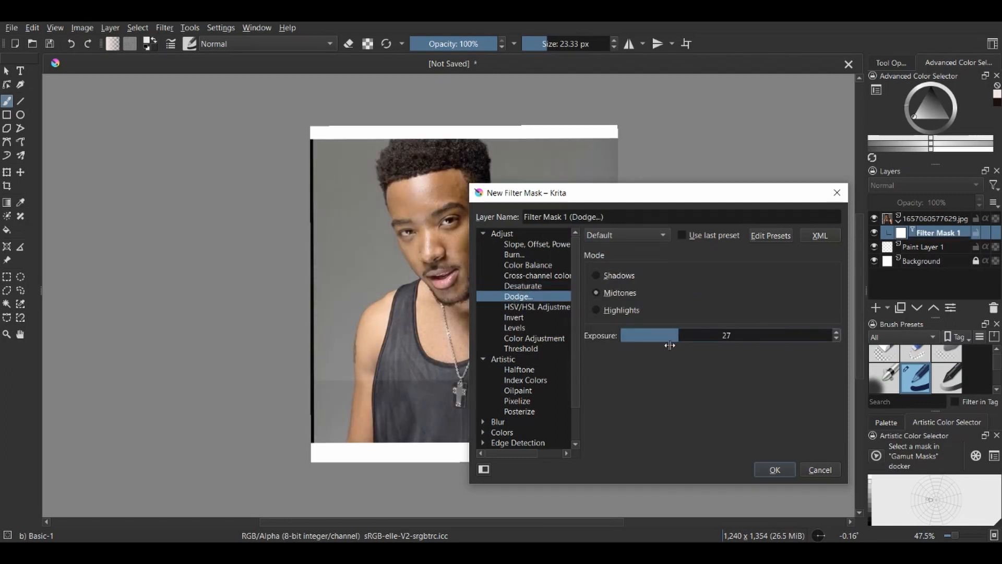
left_click(514, 318)
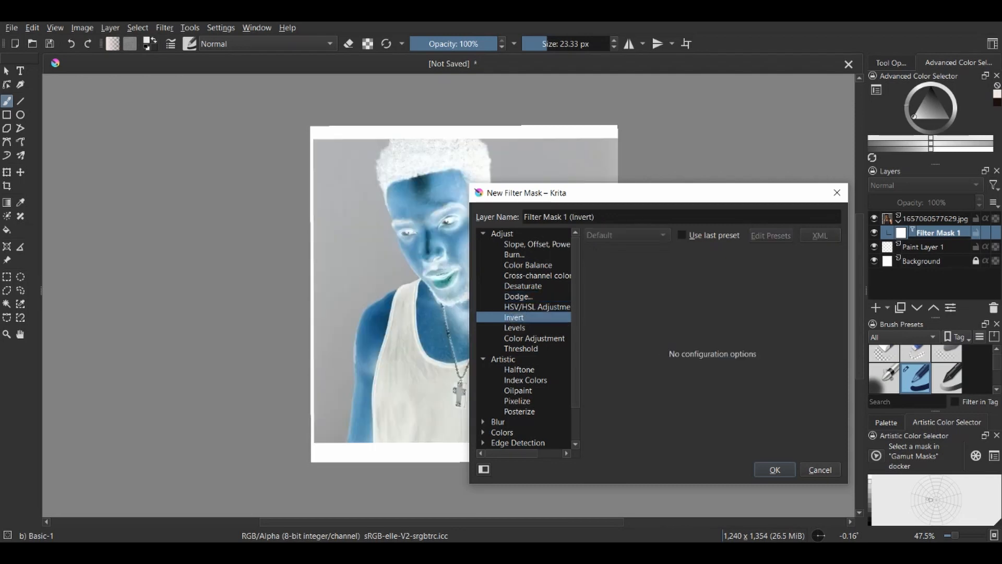
left_click(535, 337)
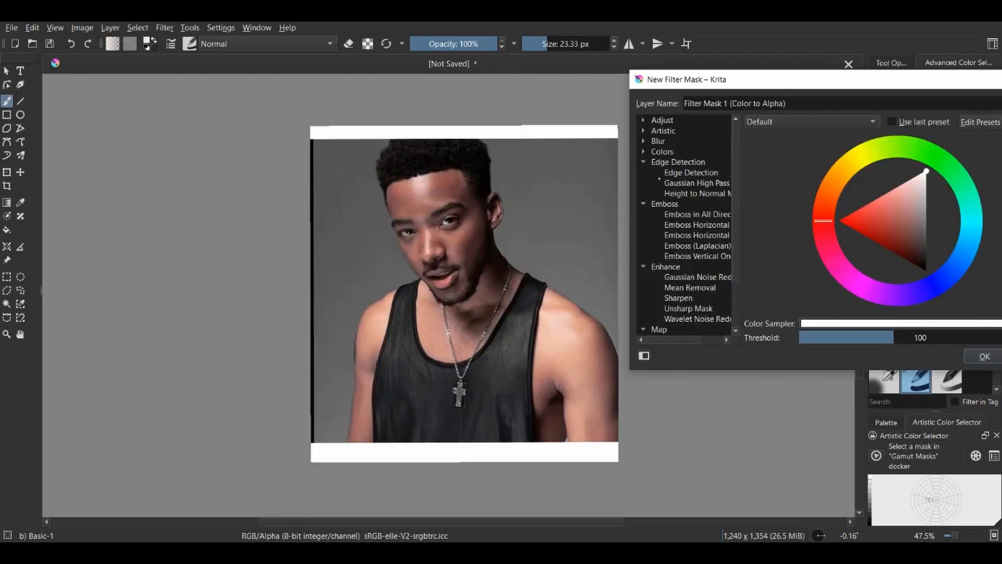
left_click(984, 356)
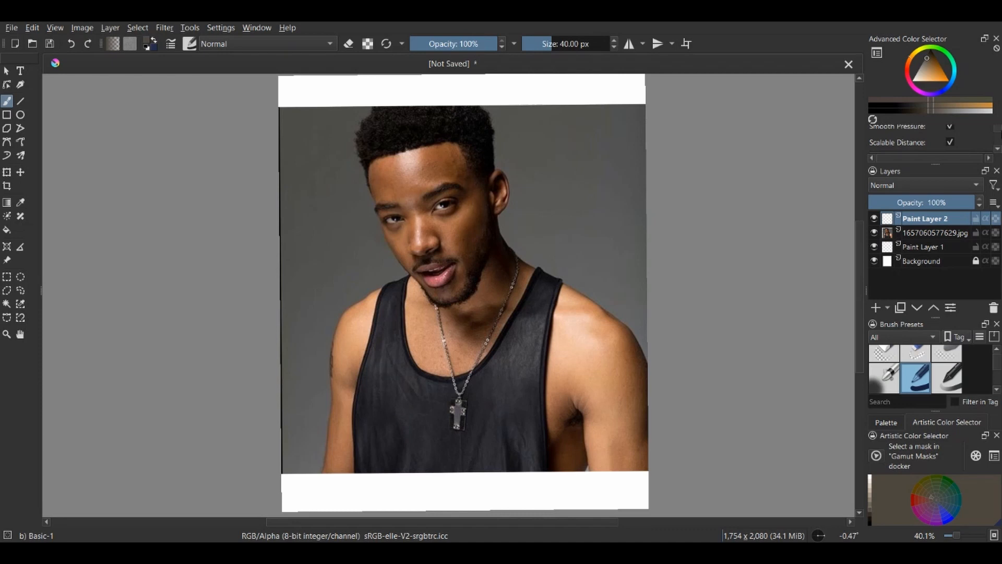
- Set the new top paint layer's blending mode to Color
left_click(922, 184)
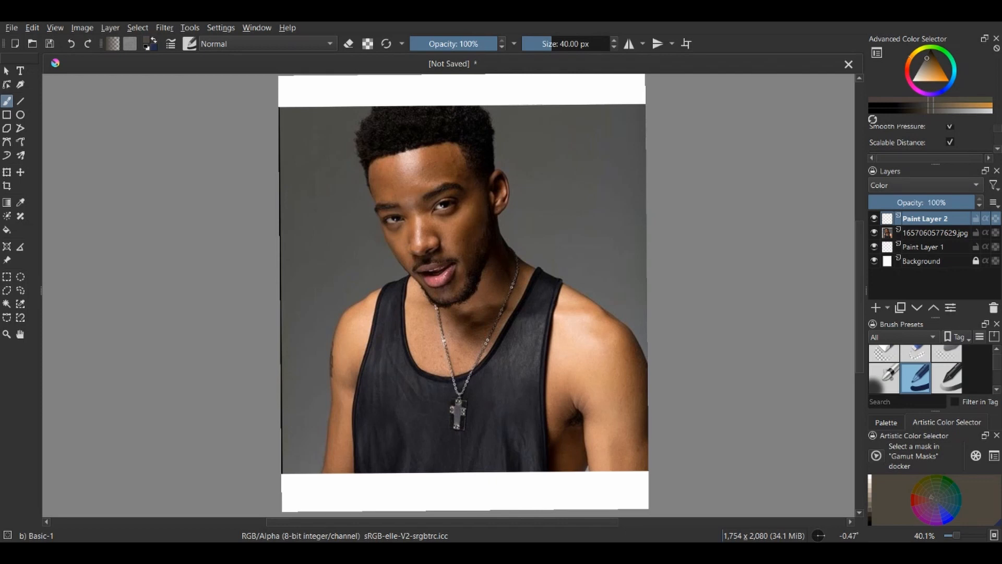
scroll("up", 3)
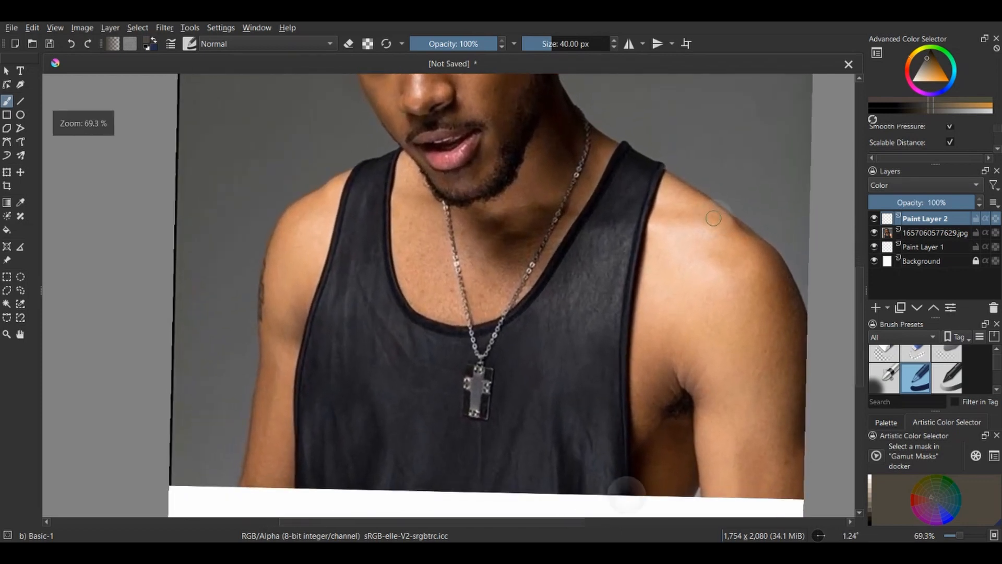
scroll("up", 3)
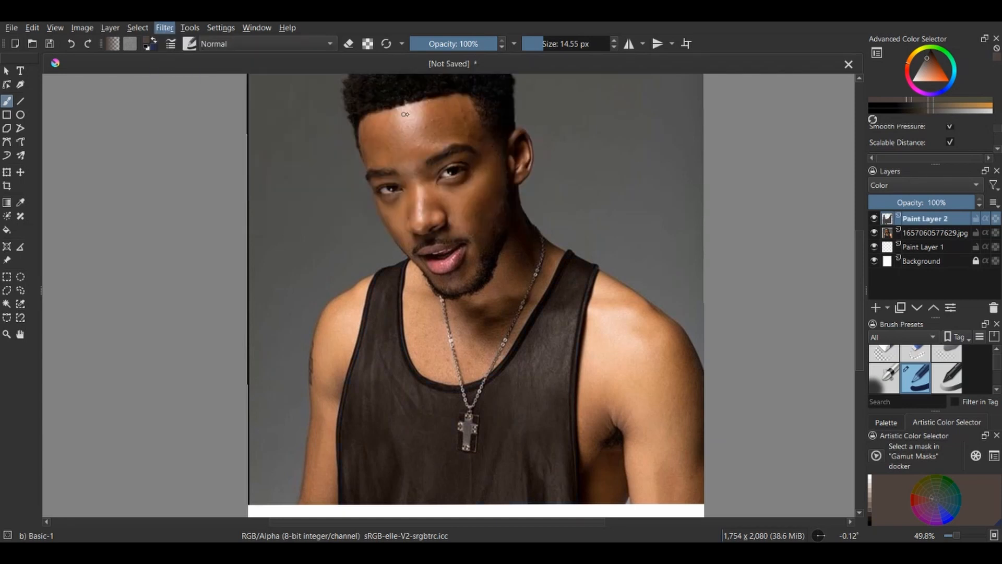
- Paint flat brown over the tank top and bring up Filter > Adjust > Color Balance
left_click(164, 27)
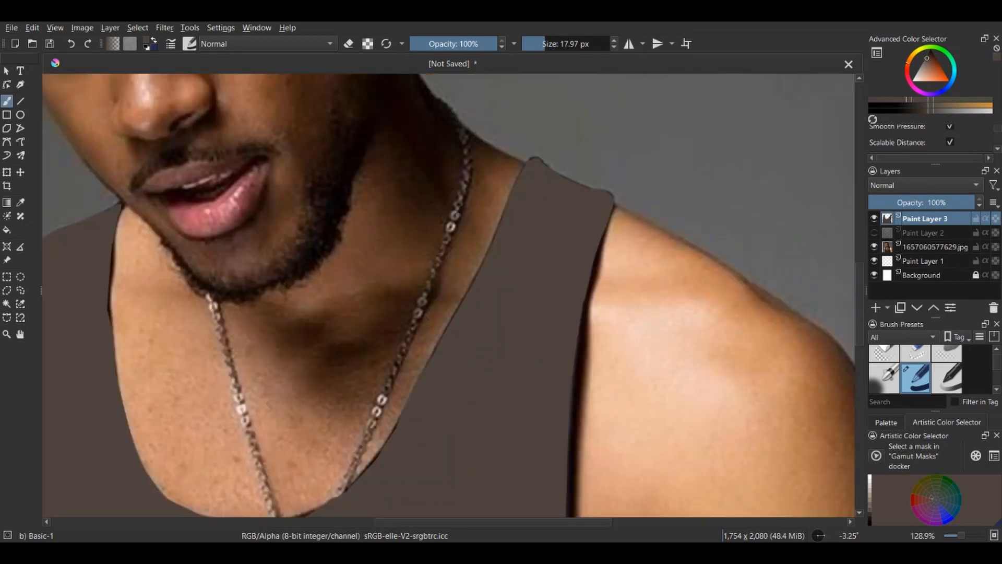
left_click(164, 27)
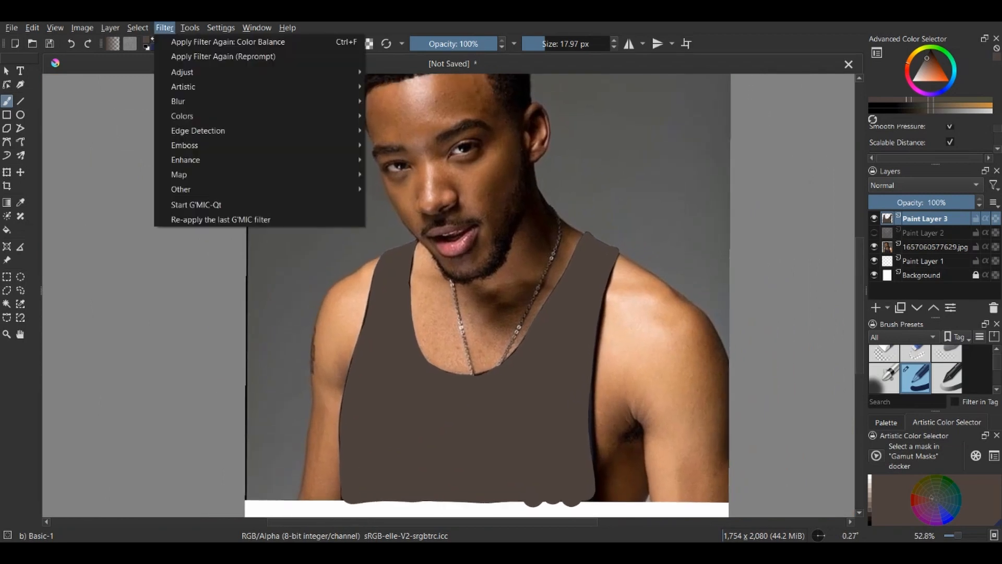
left_click(228, 42)
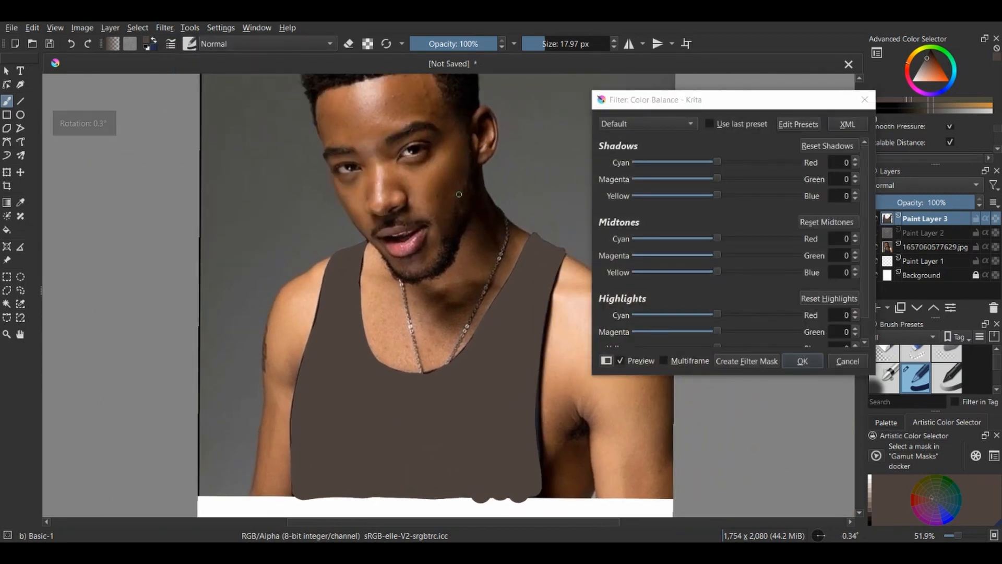